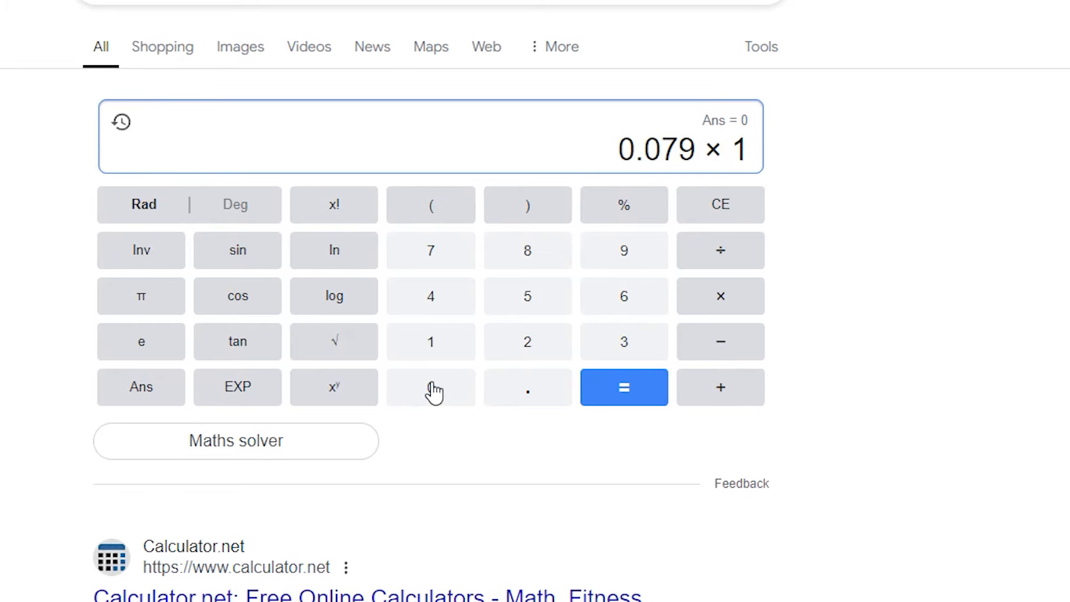
Step: Multiply 0.079 by 10000 in Google's calculator and select the 790 result
{"action": "left_click", "coordinate": [622, 387]}
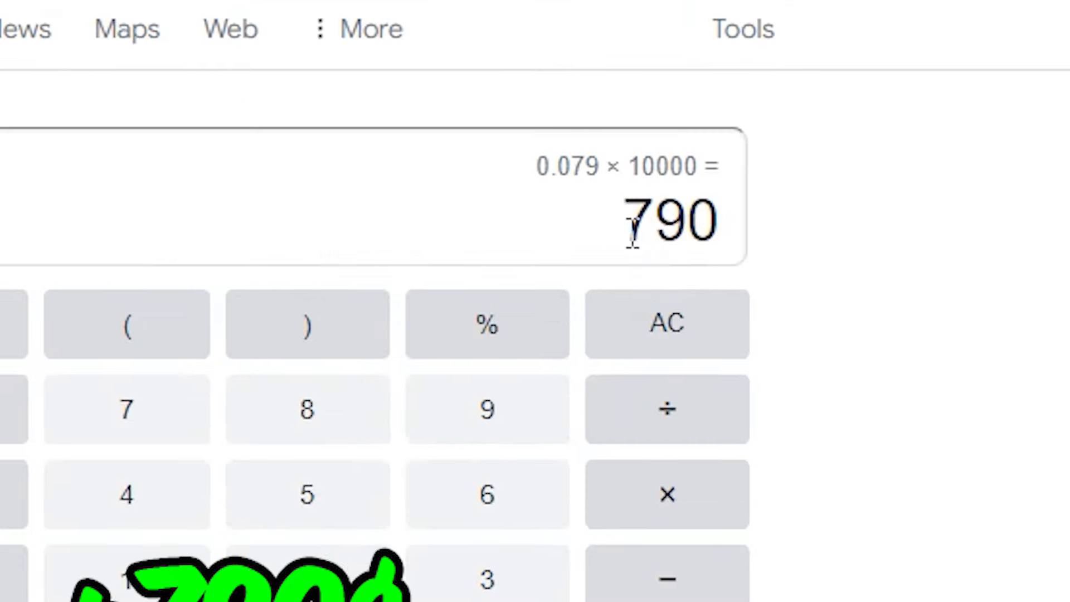
{"action": "double_click", "coordinate": [632, 219]}
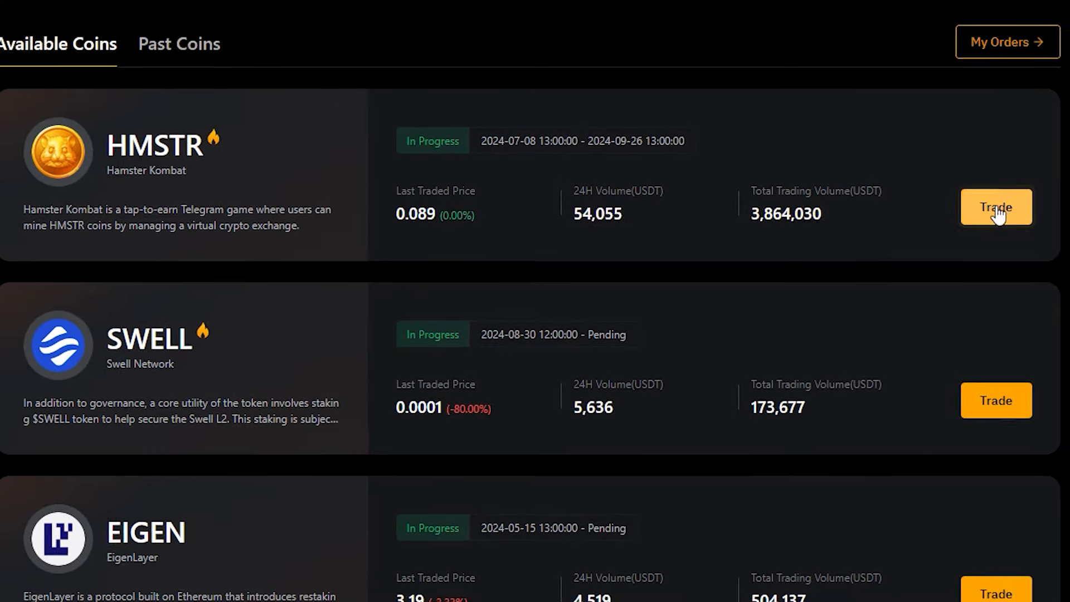
Step: Open pre-market trading for HMSTR from Bybit's Available Coins list
{"action": "left_click", "coordinate": [995, 206]}
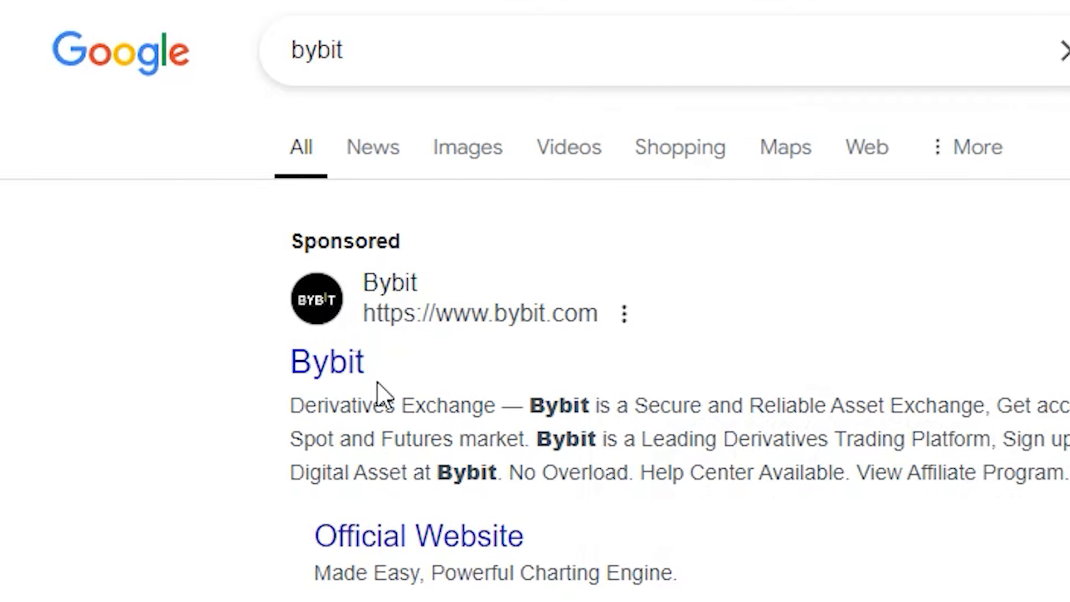
Step: Follow the Bybit search result to the site's pre-market coin list
{"action": "left_click", "coordinate": [326, 361]}
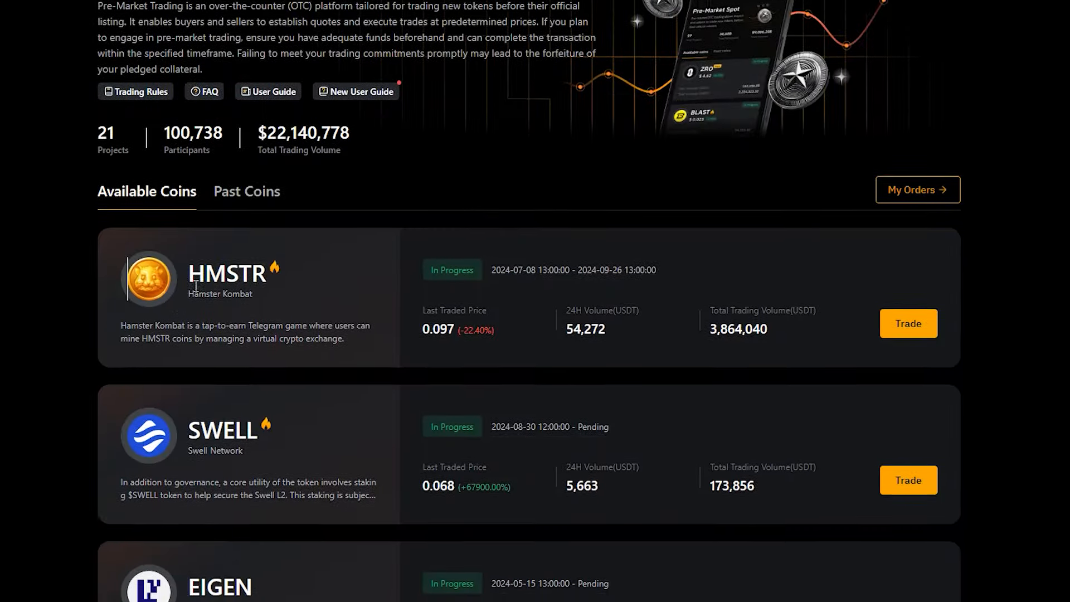
Step: Open HMSTR's pre-market order book and show sell orders from 0.08 to 0.078 USDT
{"action": "left_click", "coordinate": [908, 323]}
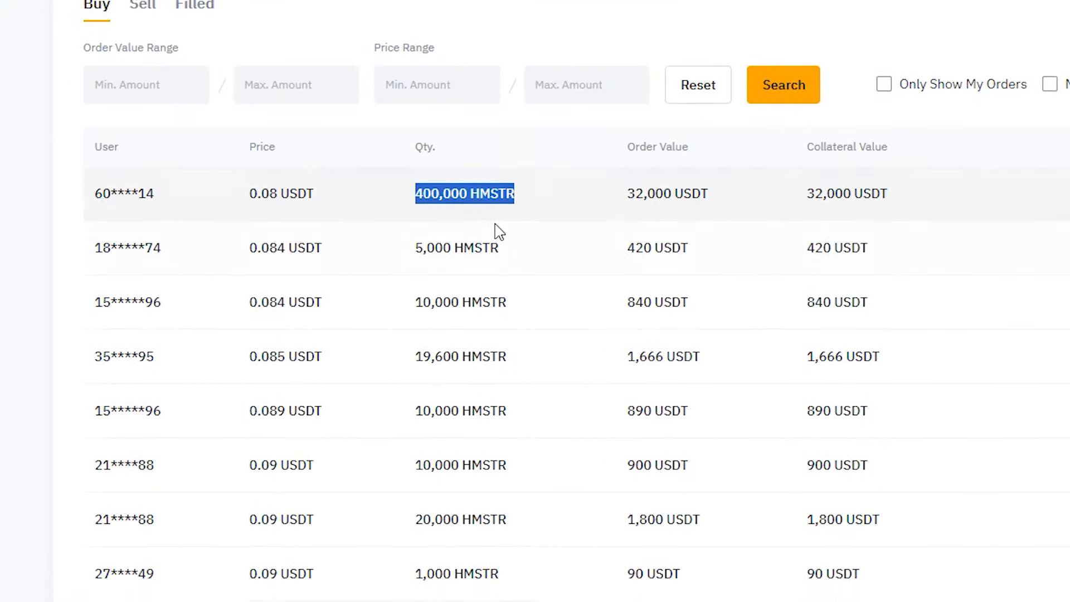
{"action": "left_click", "coordinate": [143, 6]}
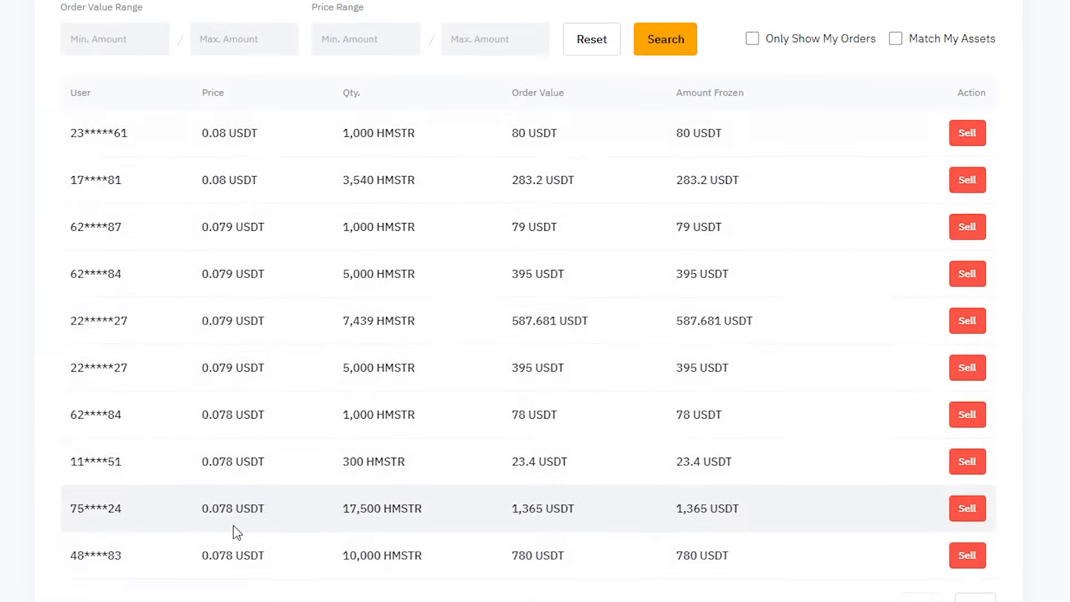